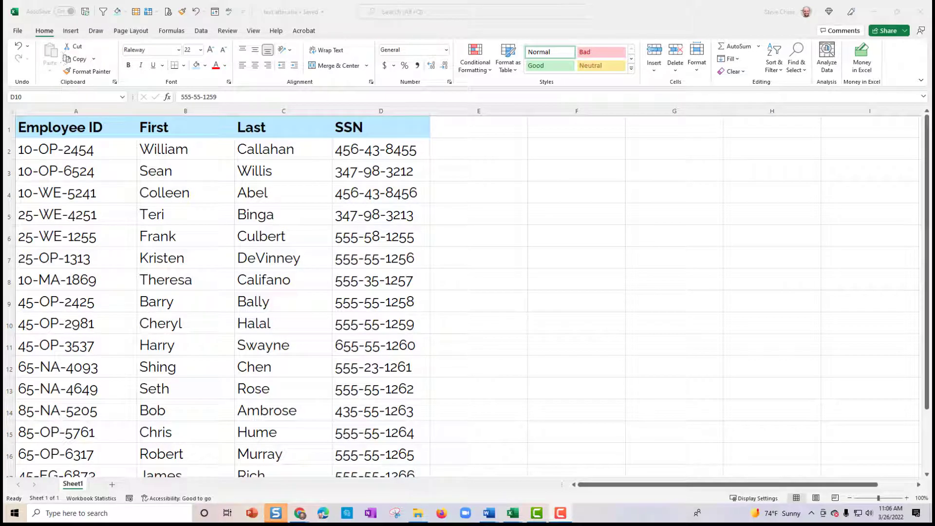
mouse_move(463, 197)
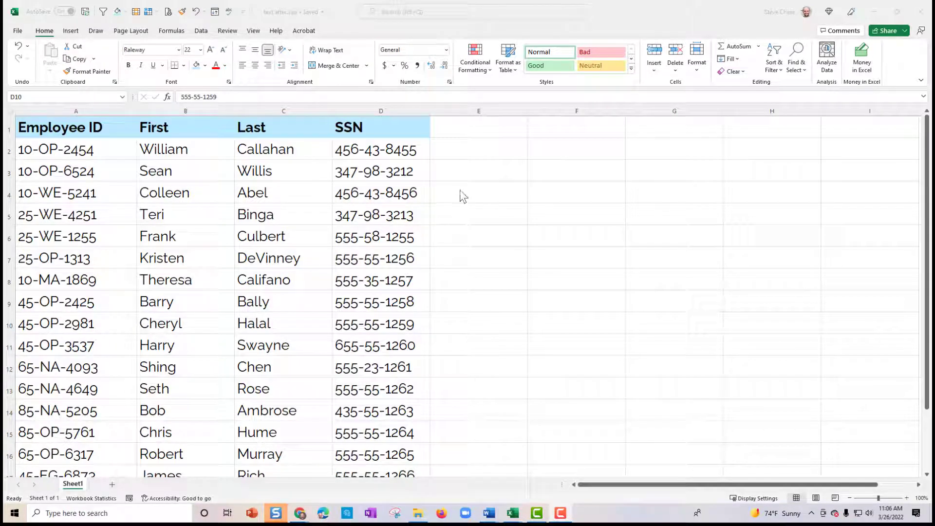
mouse_move(462, 160)
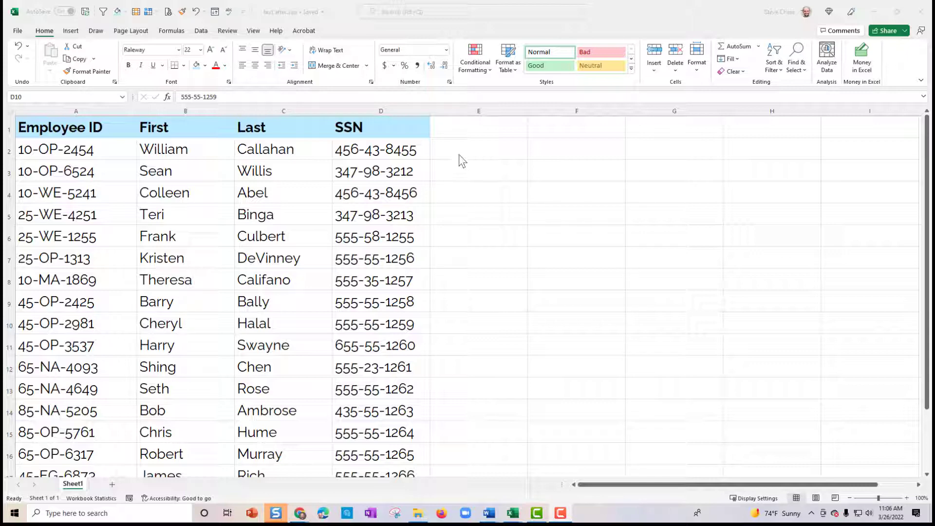
- Enter the heading 'Text After' in E1 beside the SSN column
click(478, 127)
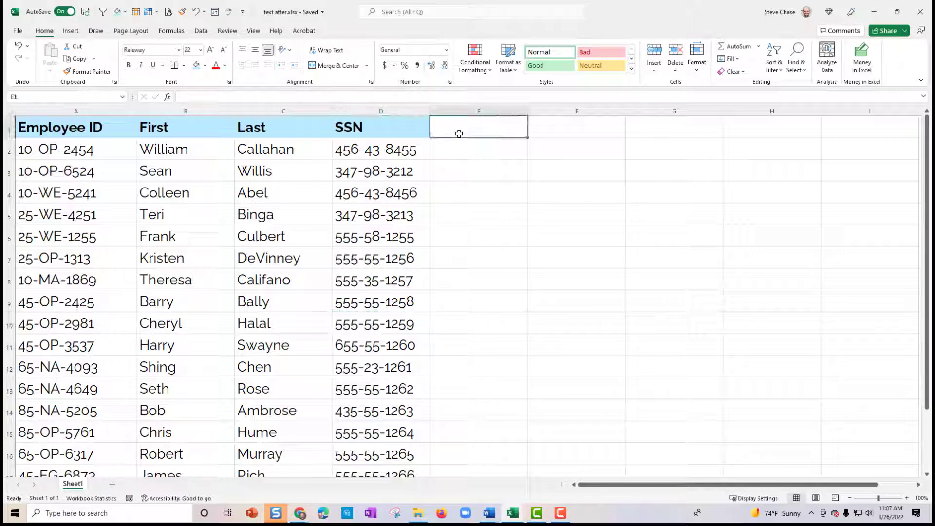
text(Text Af)
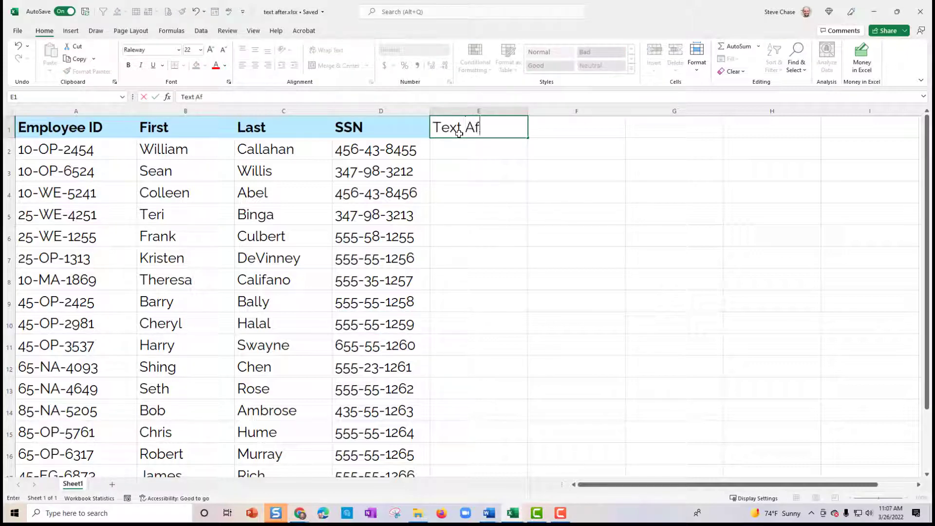
key(Enter)
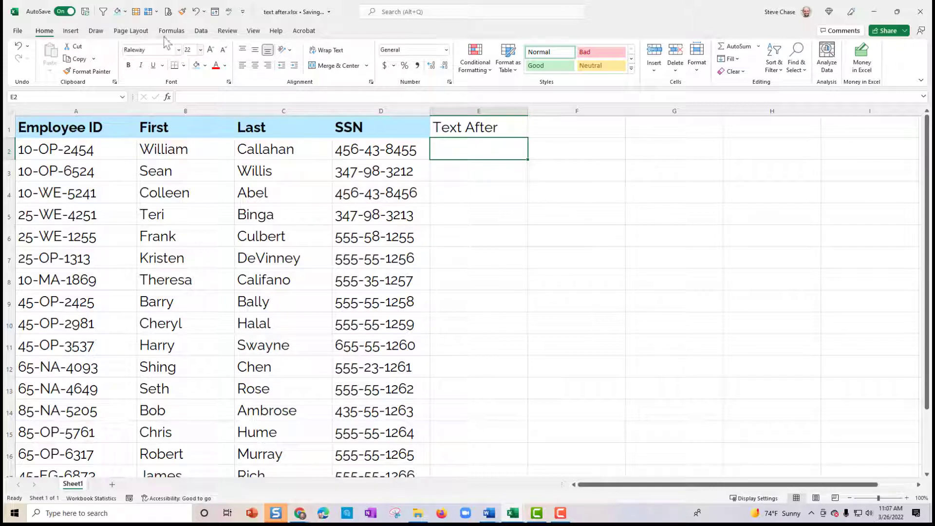
- Insert a TEXTAFTER function from the Formulas Text group into E2
click(172, 31)
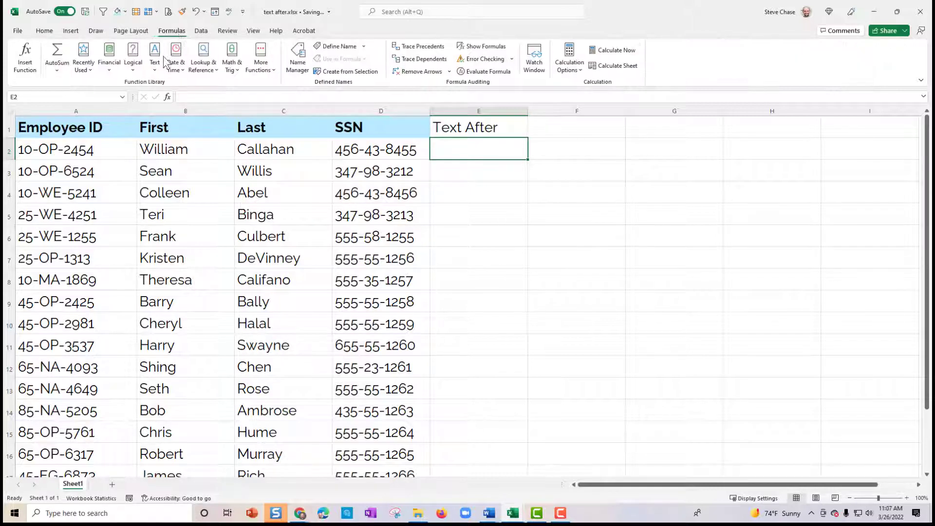
click(154, 54)
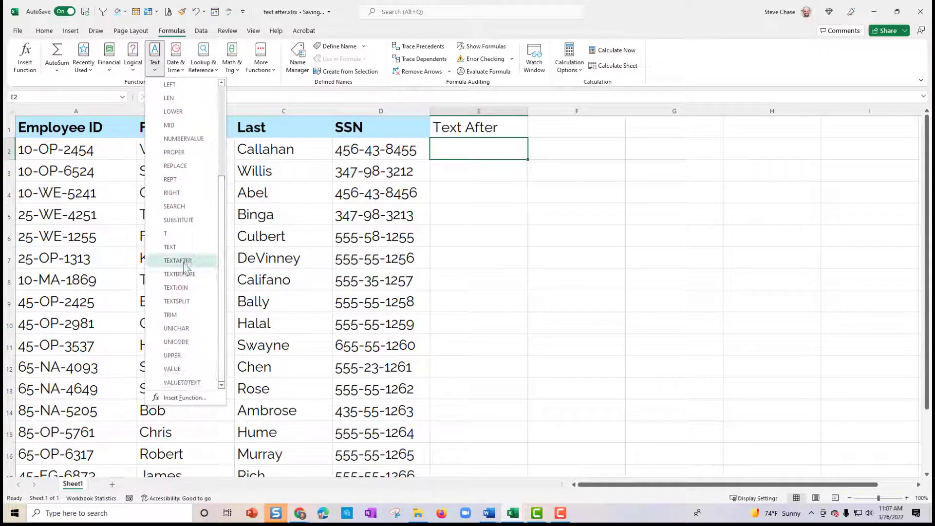
mouse_move(178, 261)
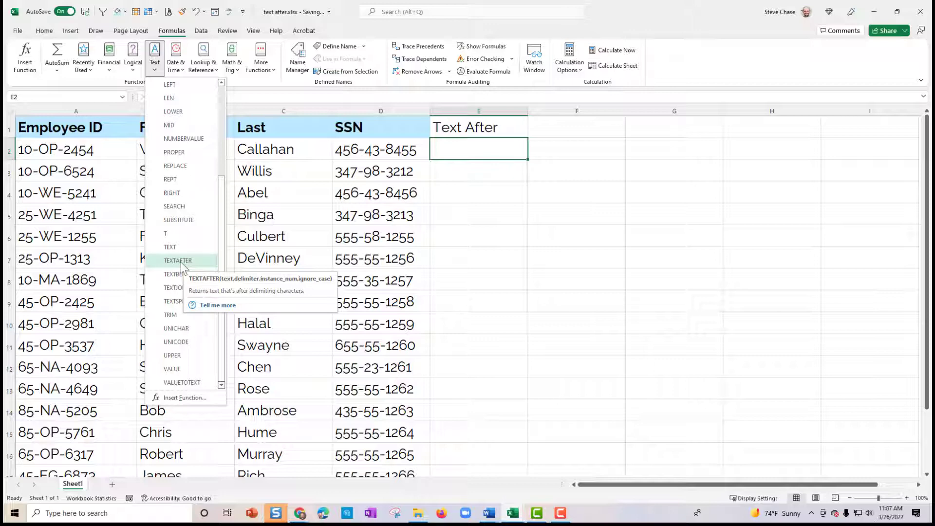
click(178, 261)
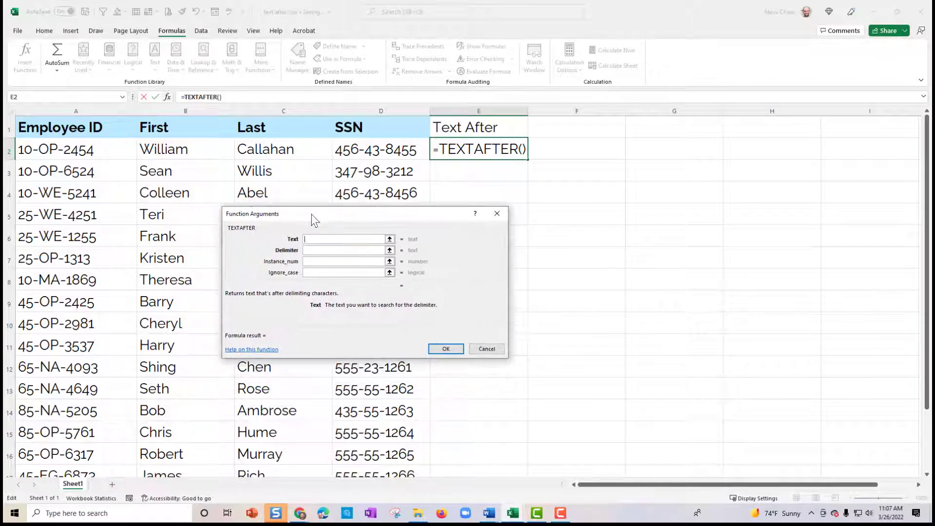
mouse_move(329, 225)
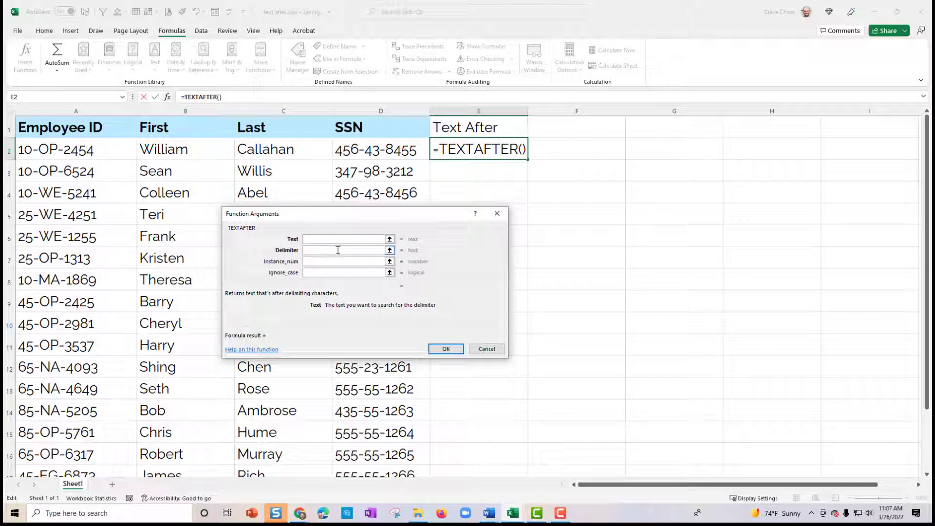
- Complete TEXTAFTER(A2,"-",2) so E2 returns the Employee ID digits after the second hyphen
click(343, 239)
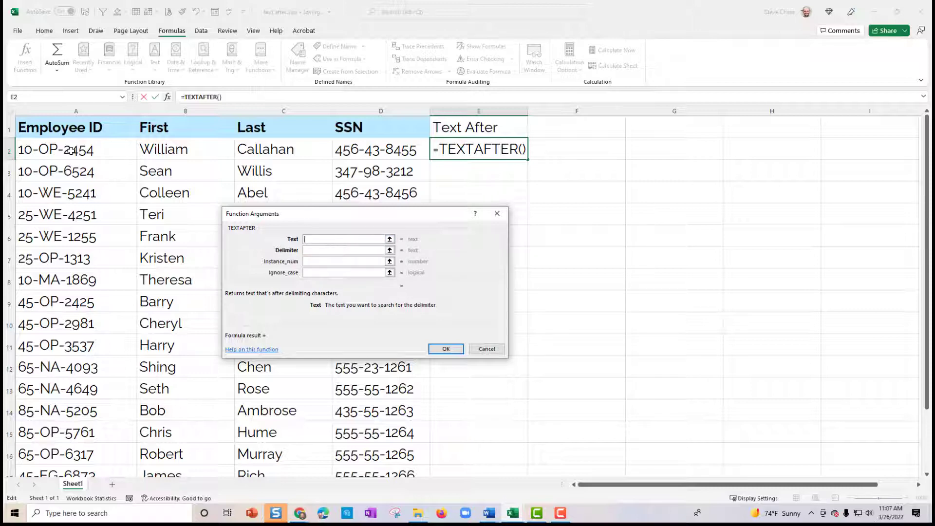
click(64, 149)
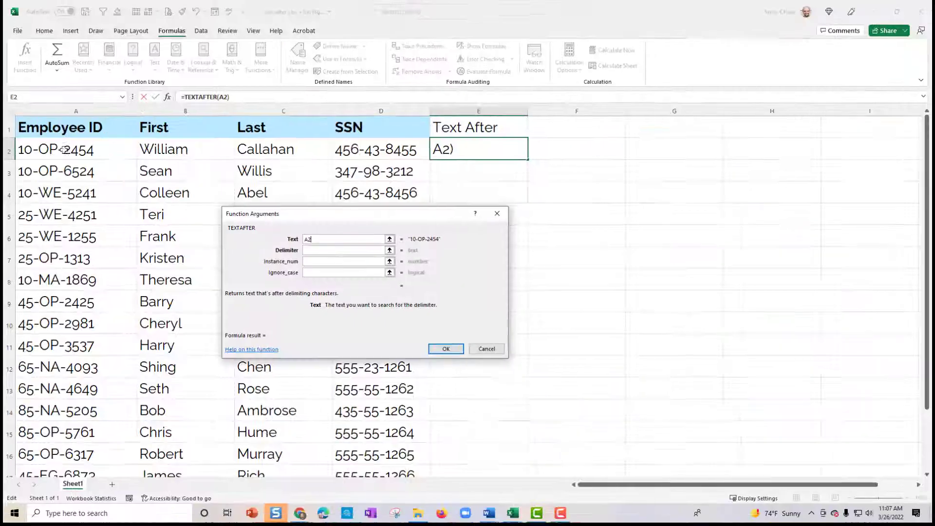
click(343, 250)
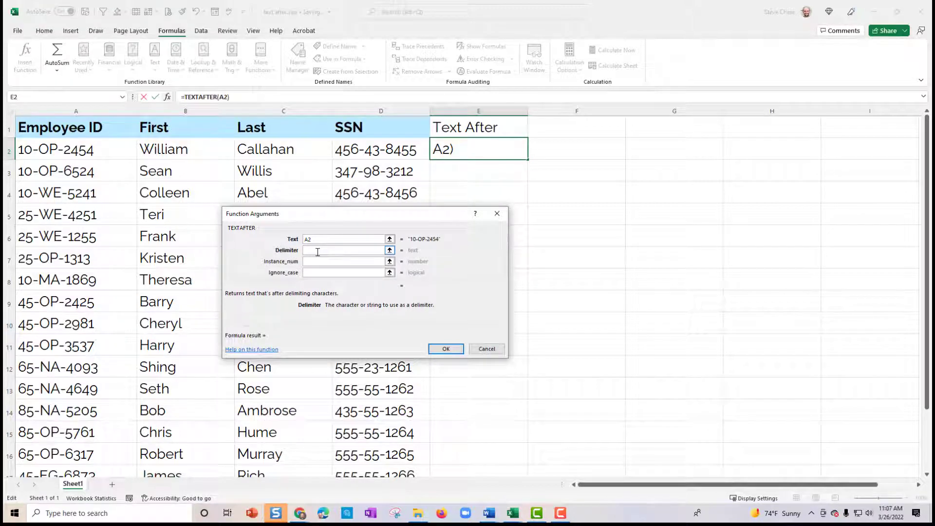
text(-")
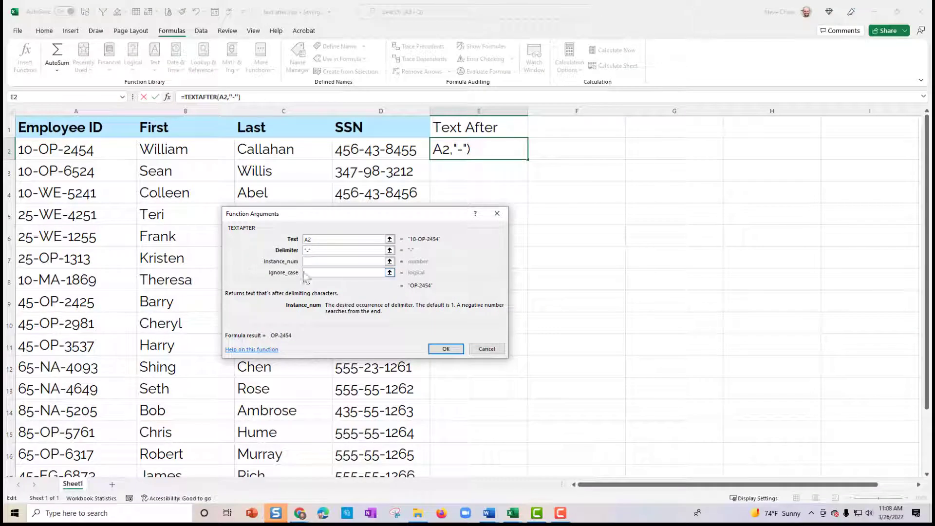
text(2)
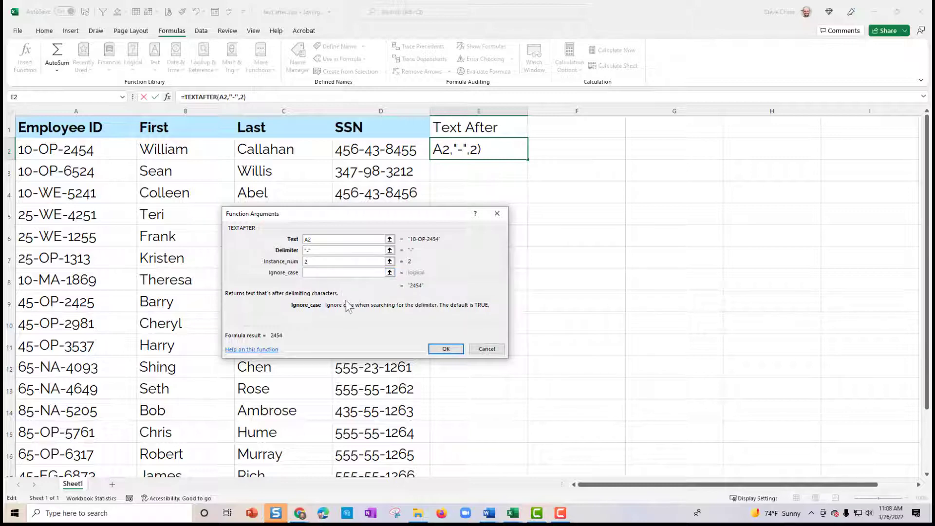
click(445, 348)
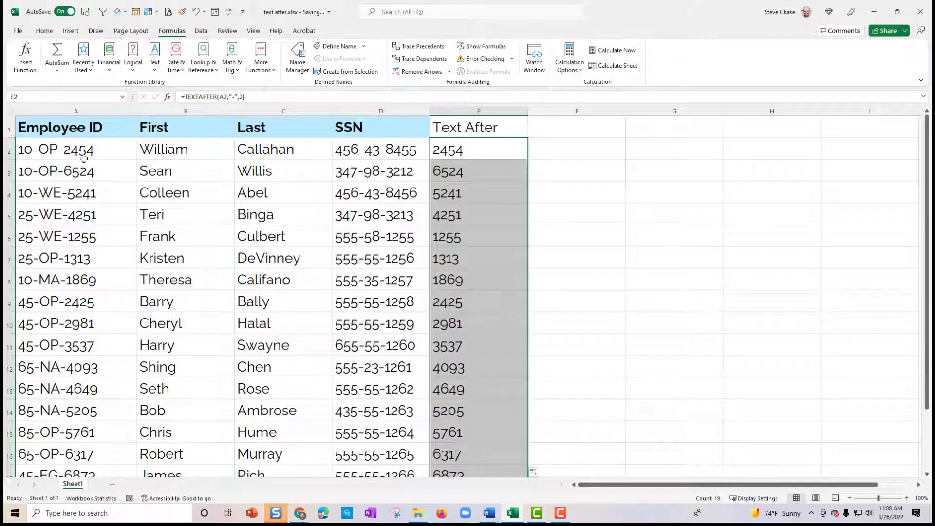
- Enter the heading 'last 4 SSN' in F1 next to Text After
double_click(55, 149)
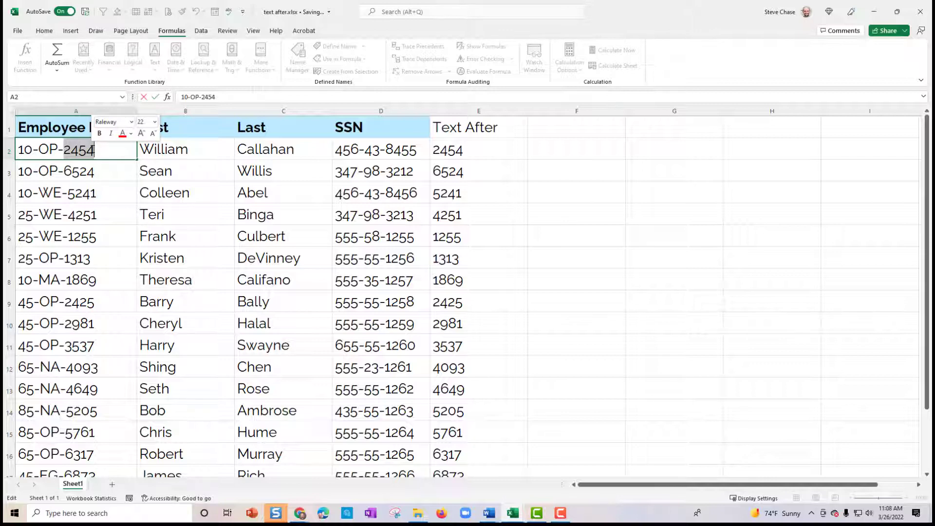
click(548, 131)
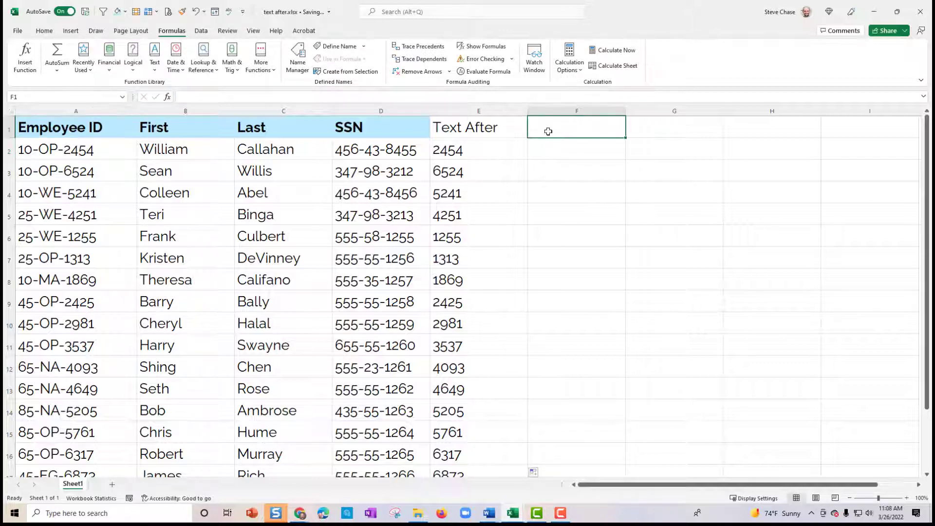
double_click(549, 131)
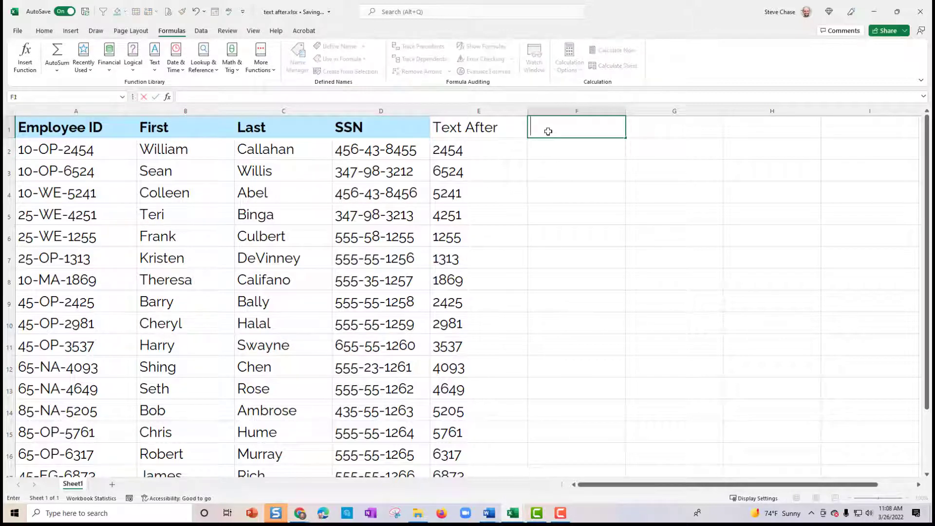
key(Enter)
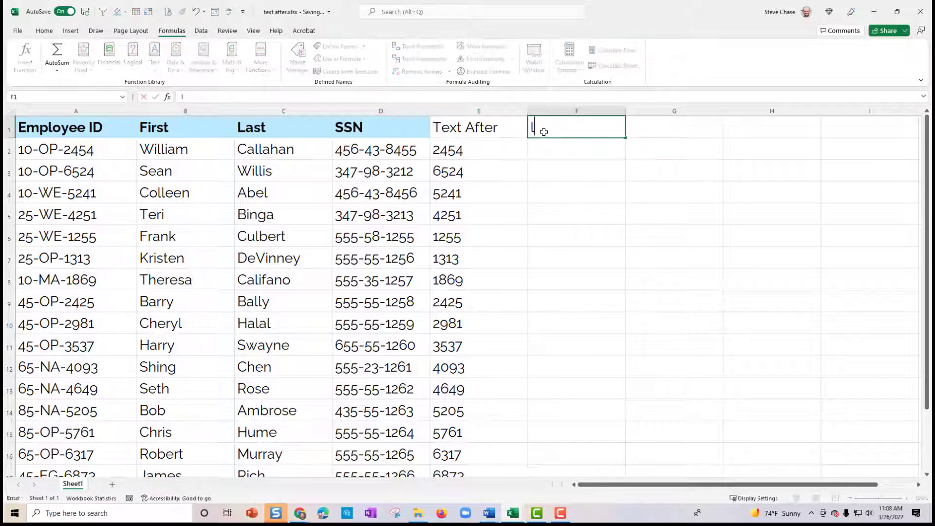
text(last SSN)
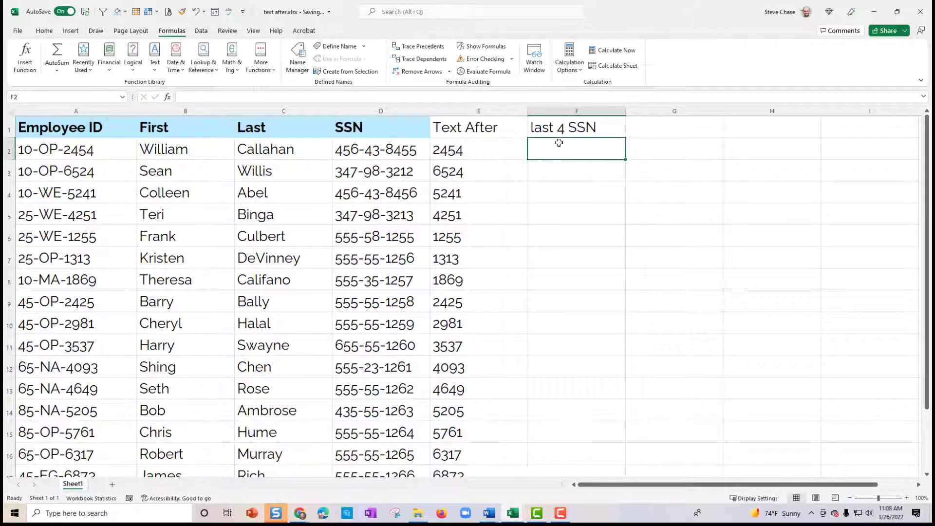
- Enter =RIGHT(D2,4) in F2 and fill it down column F for every employee
text(=right()
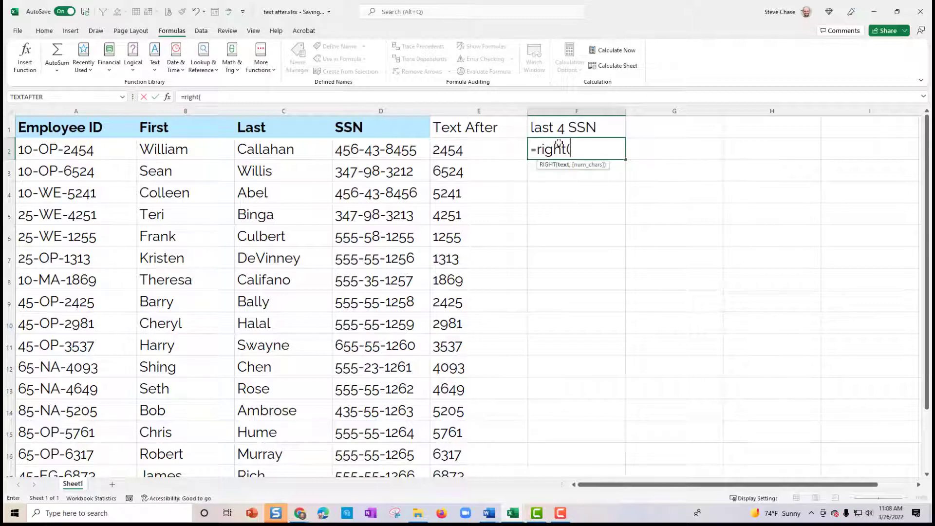
click(379, 150)
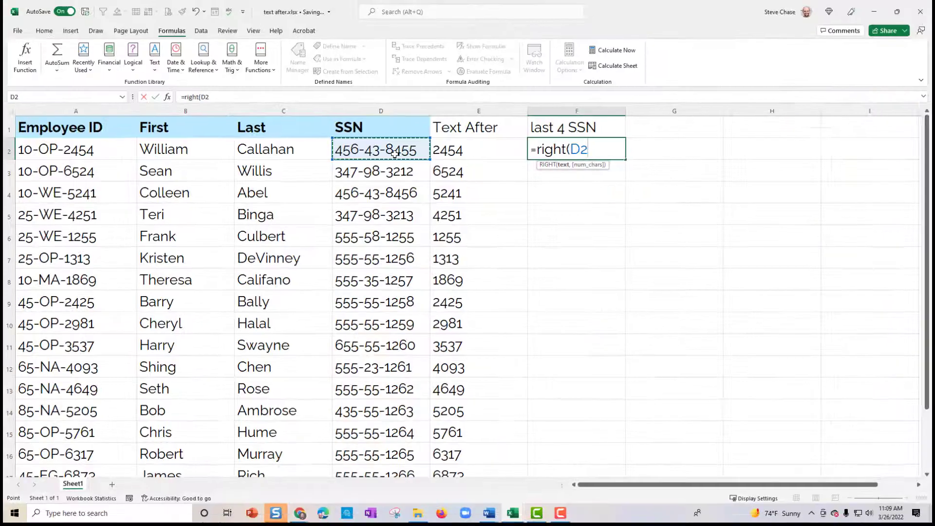
text(,4))
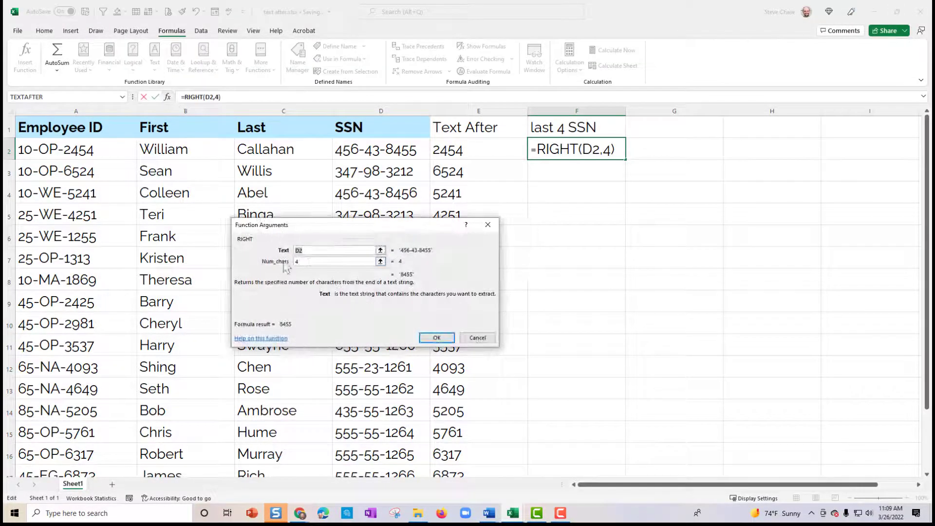
click(333, 261)
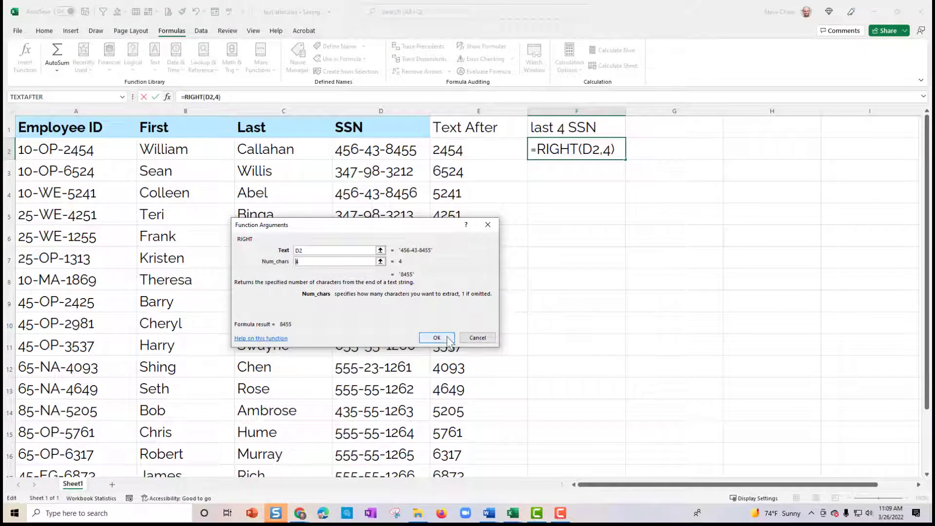
click(436, 338)
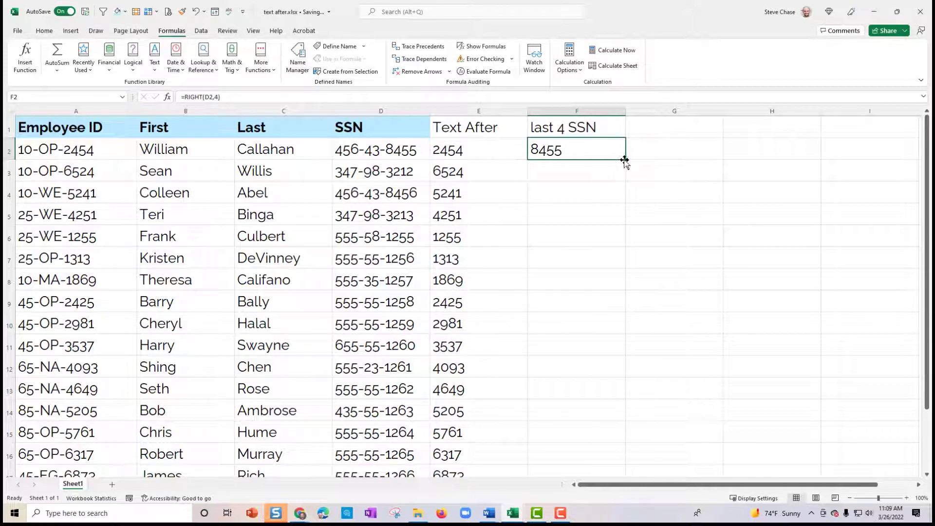
drag(624, 159, 624, 475)
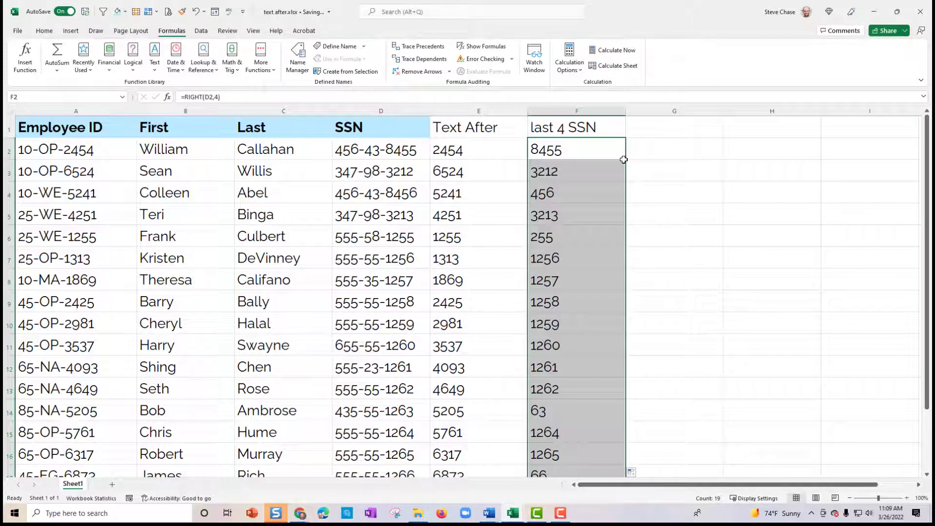
mouse_move(414, 191)
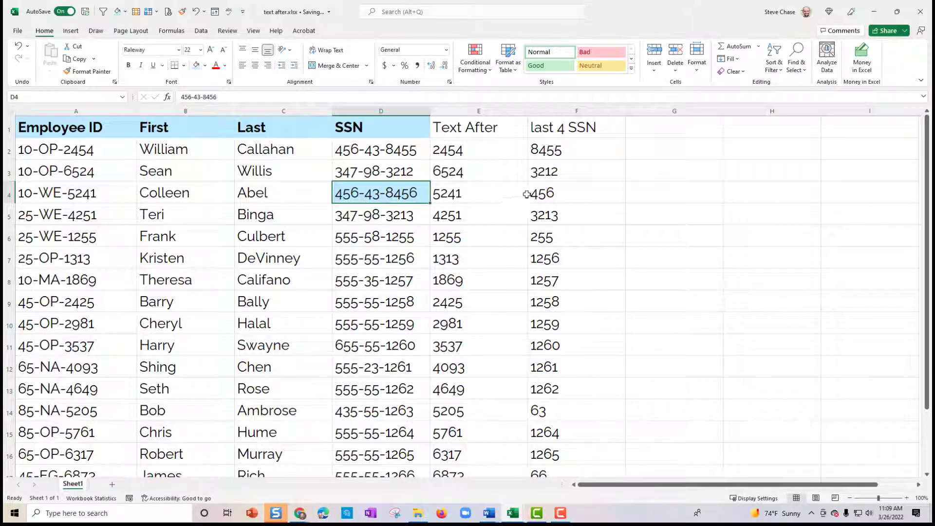
- Inspect the short last-4 results and SSNs in rows 4, 6 and 14
click(577, 193)
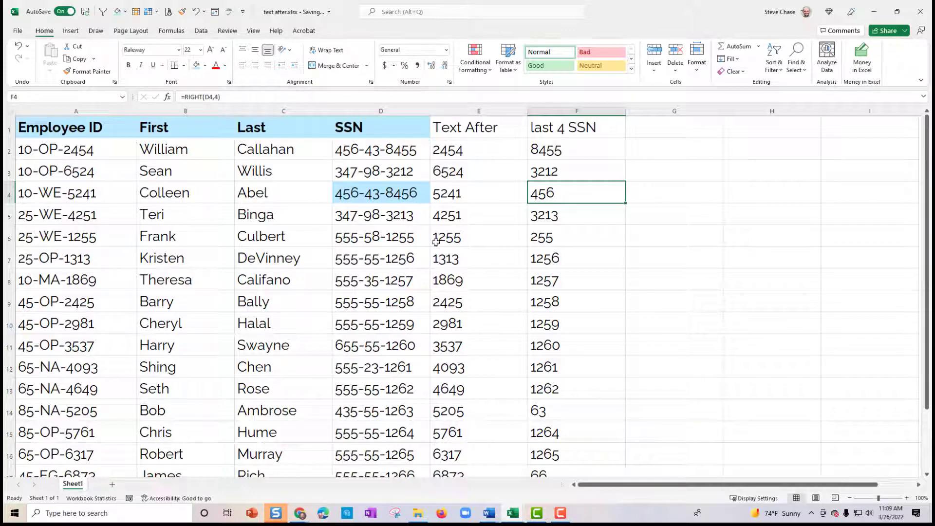
click(380, 236)
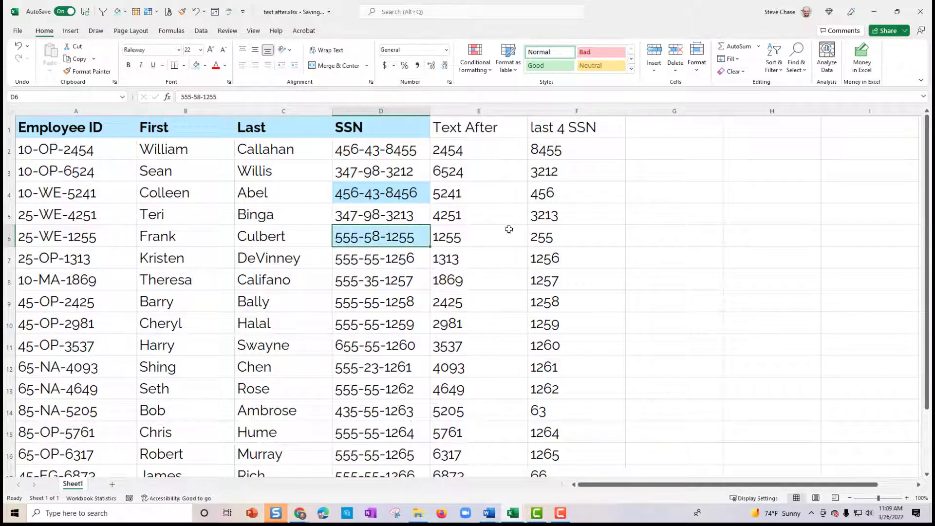
click(576, 237)
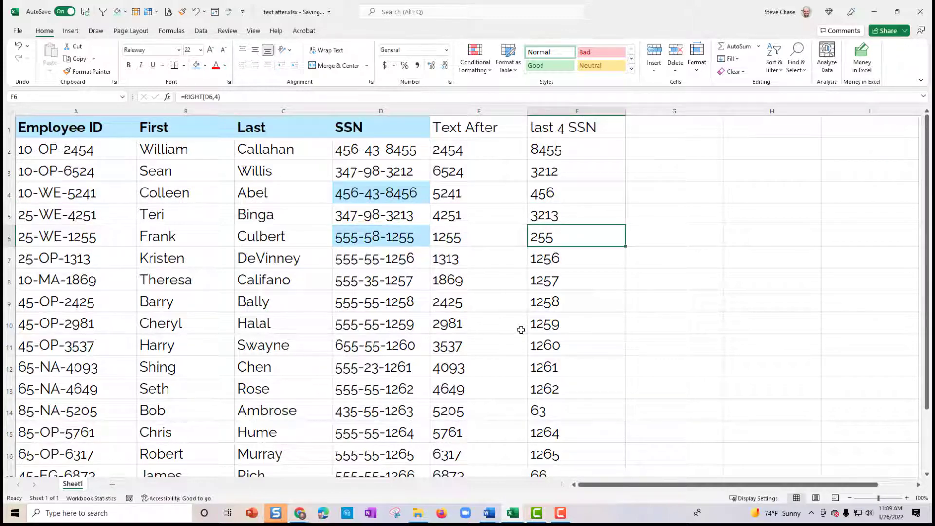
click(380, 410)
text(text a)
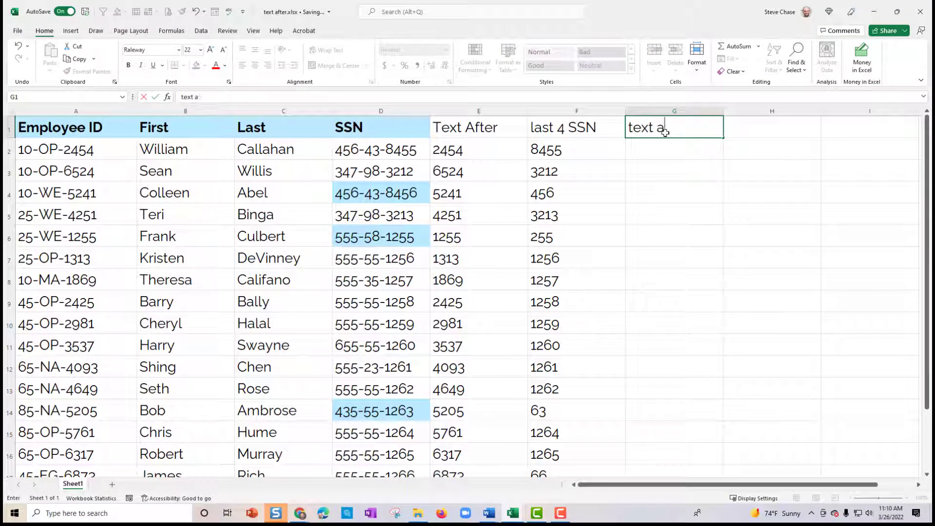
- Confirm the 'text after' header and enter =TEXTAFTER(D2,"-",2) in G2, returning 8455
key(Enter)
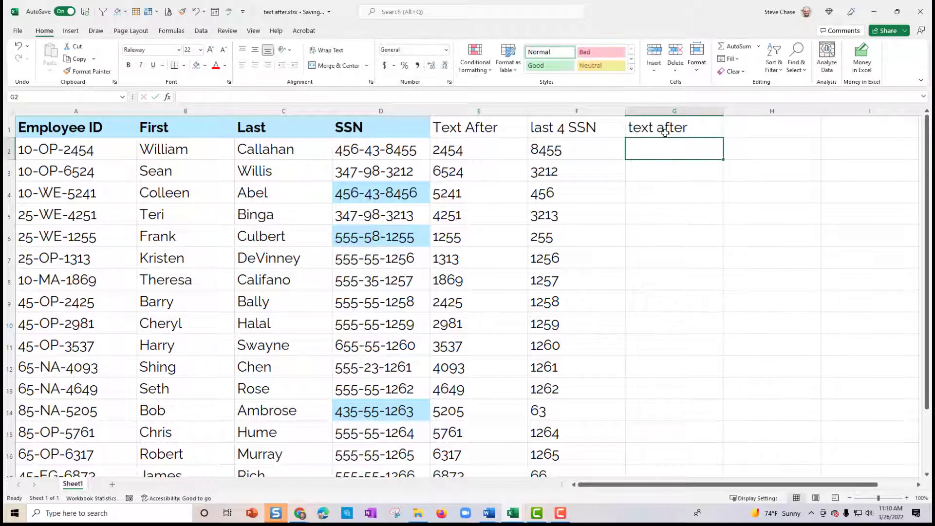
text(=te)
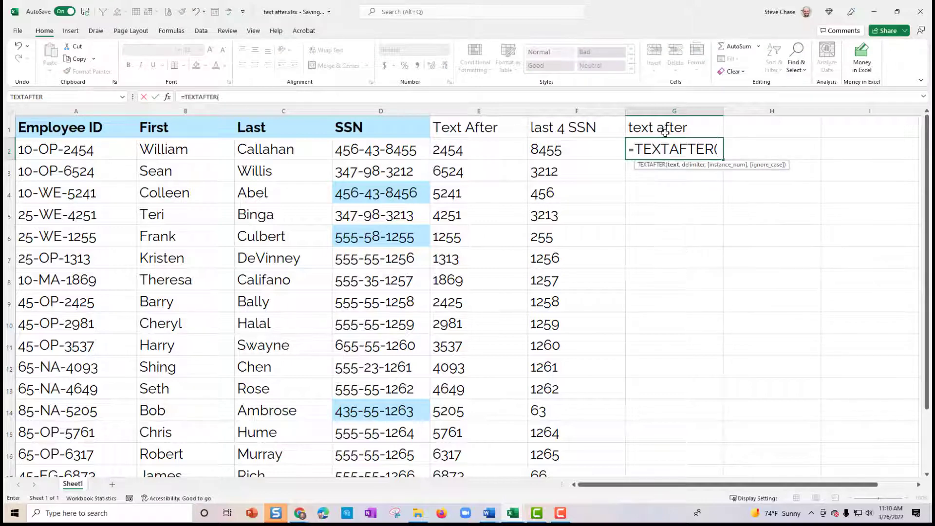
click(379, 150)
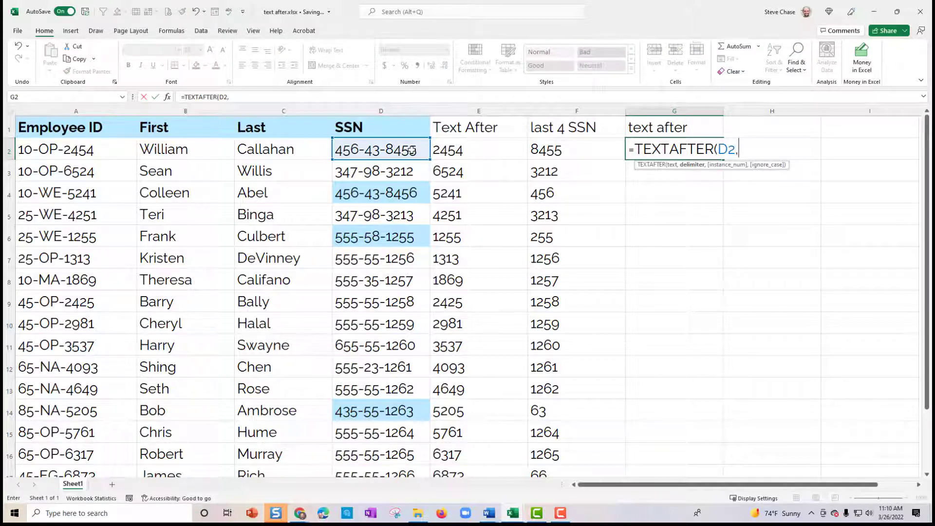
text("-)
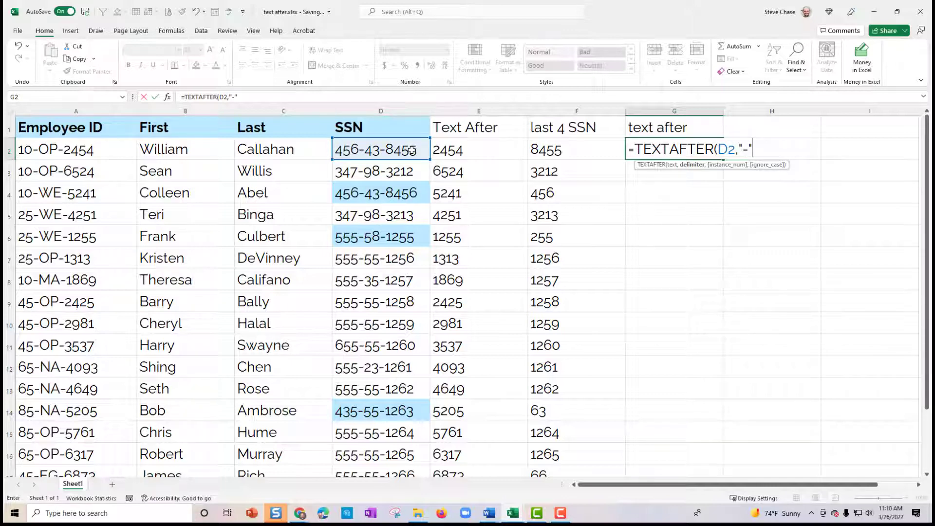
text(,)
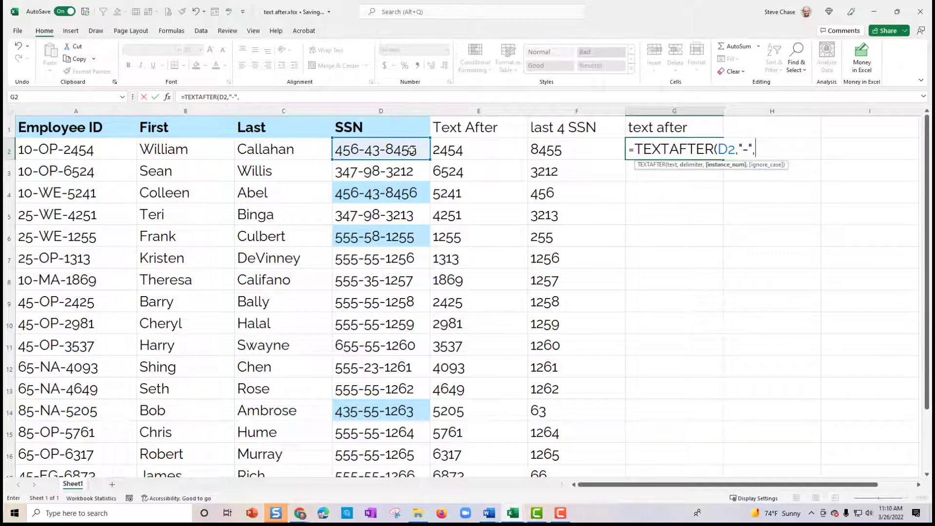
text(2))
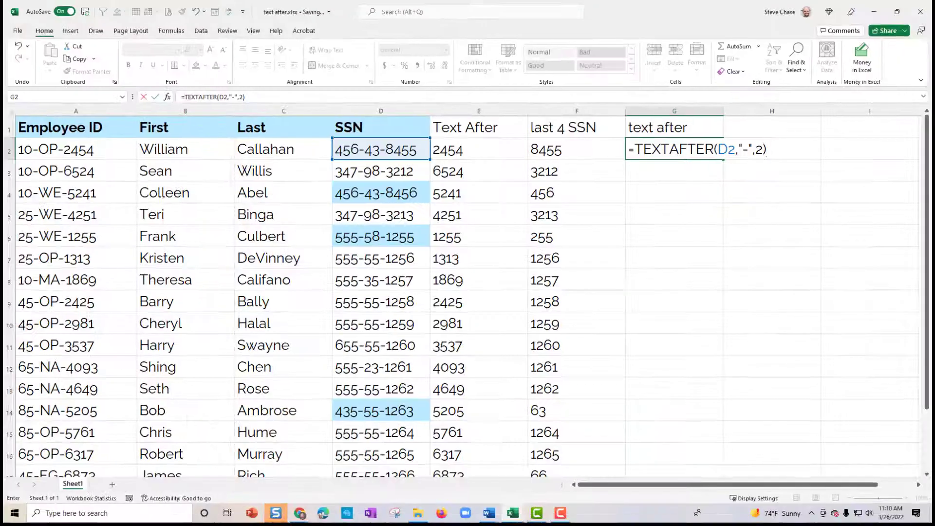
key(Enter)
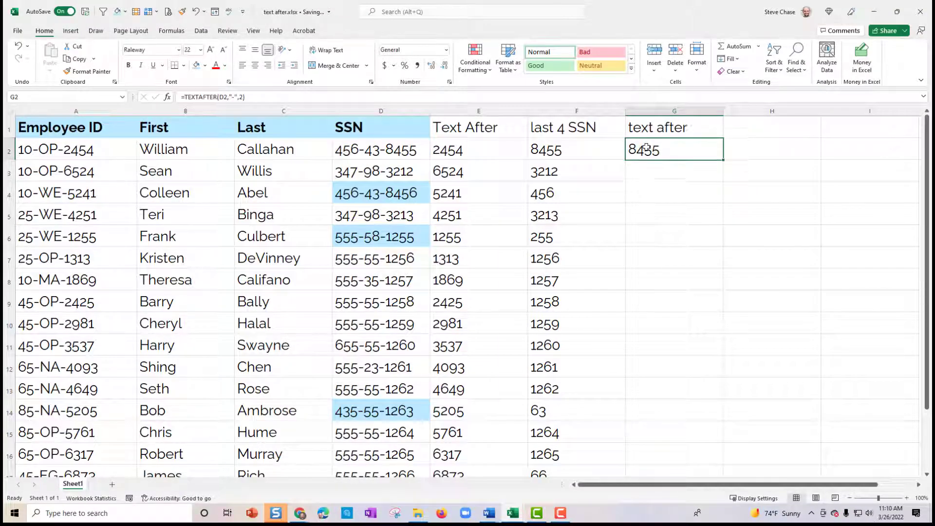
- Fill the text after formula down column G and fix the row 4 SSN so its last 4 reads 8456
drag(720, 160, 719, 466)
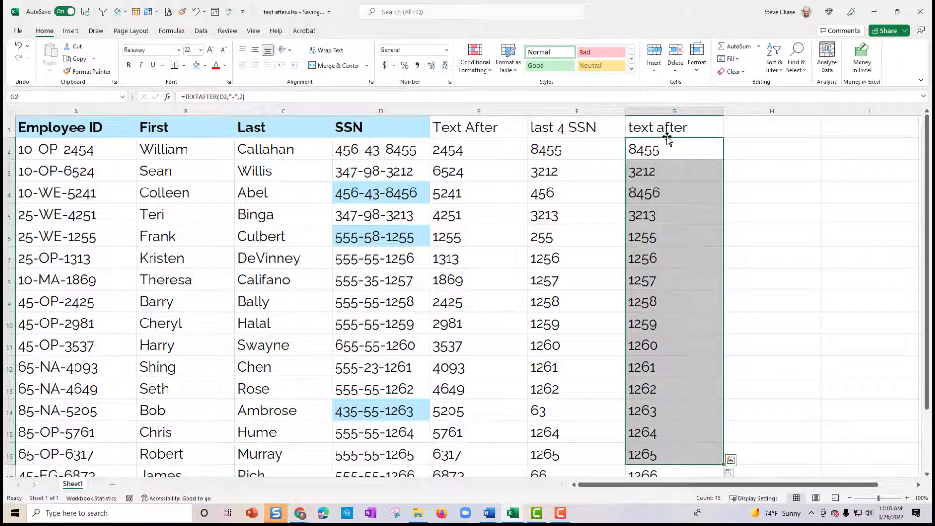
click(674, 126)
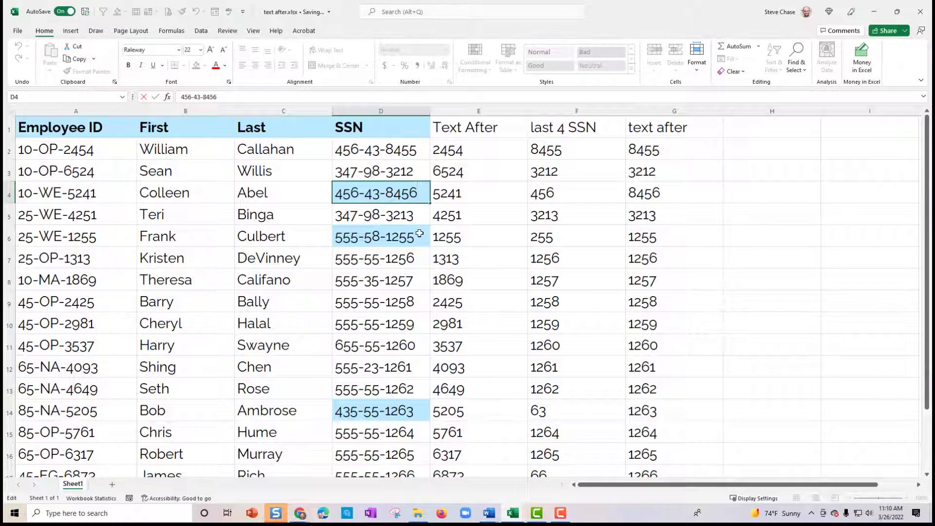
click(380, 236)
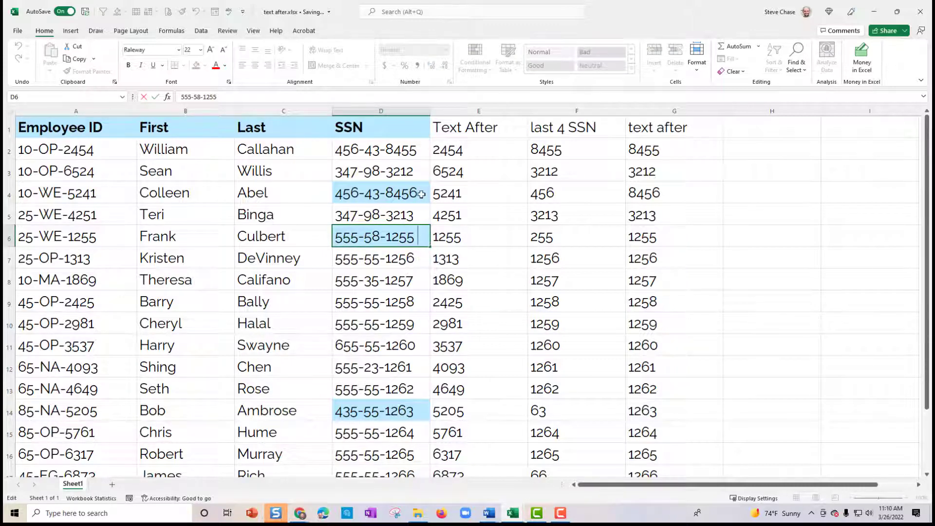
click(379, 193)
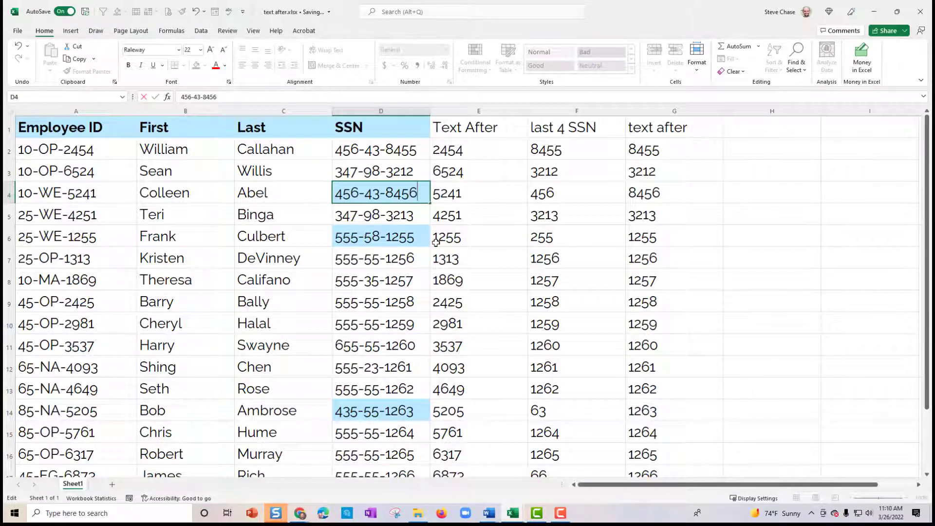
click(380, 214)
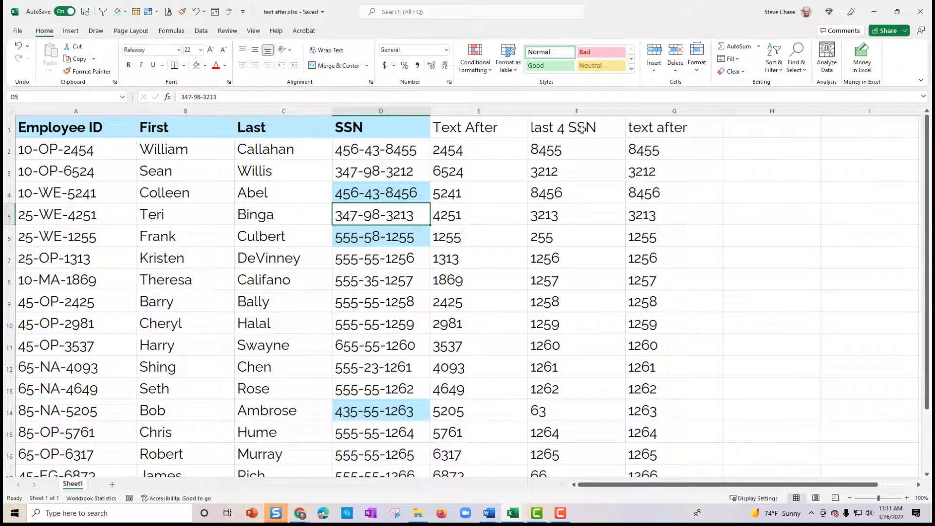
click(659, 127)
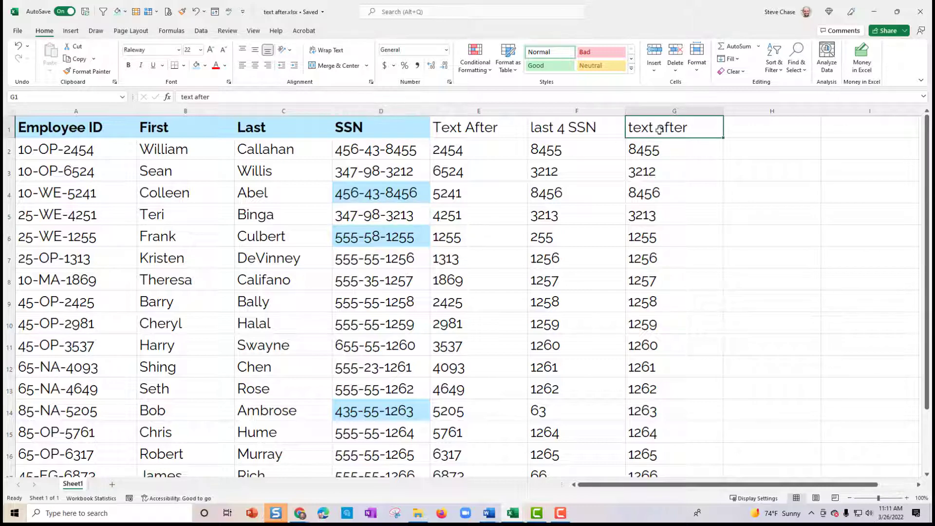